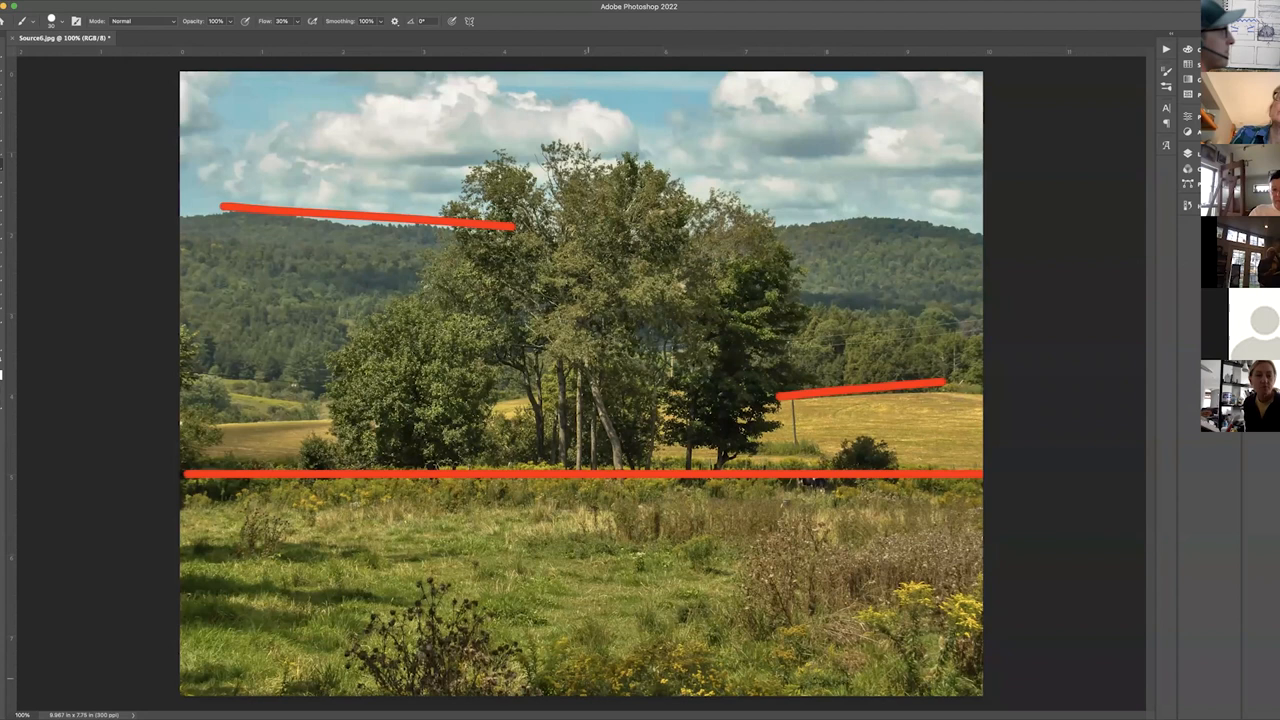
- Paint a red winding lead-in path through the meadow ending in an arrowhead near the horizon
{"action": "left_click_drag", "start_coordinate": [476, 508], "coordinate": [596, 688]}
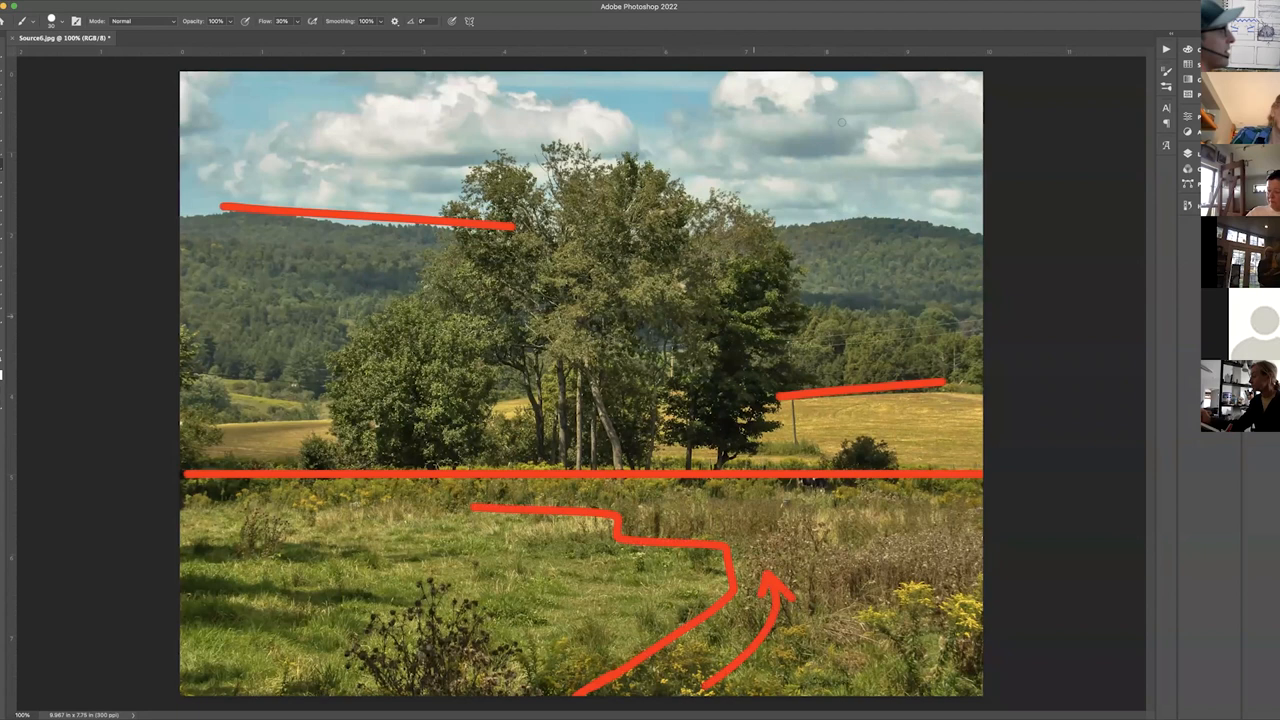
- Dab a red balloon dot in the sky and hang a short wavy string down from it
{"action": "left_click", "coordinate": [856, 132]}
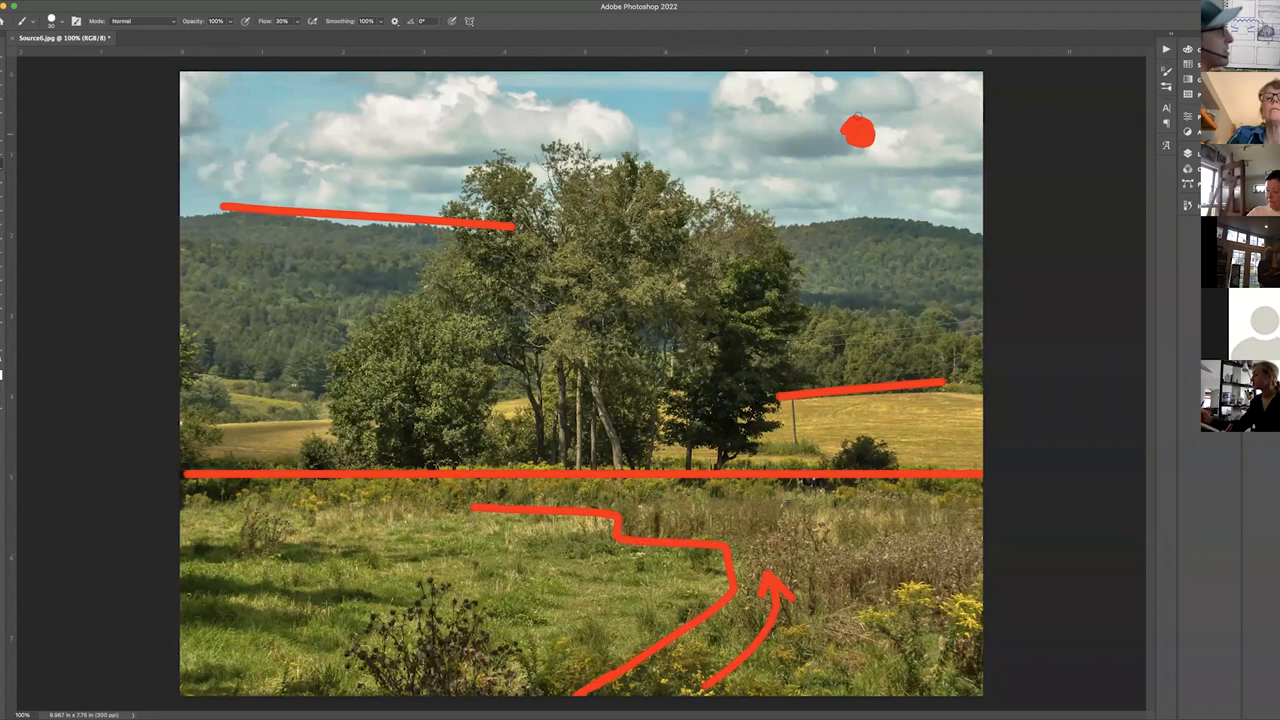
{"action": "left_click_drag", "start_coordinate": [856, 136], "coordinate": [850, 216]}
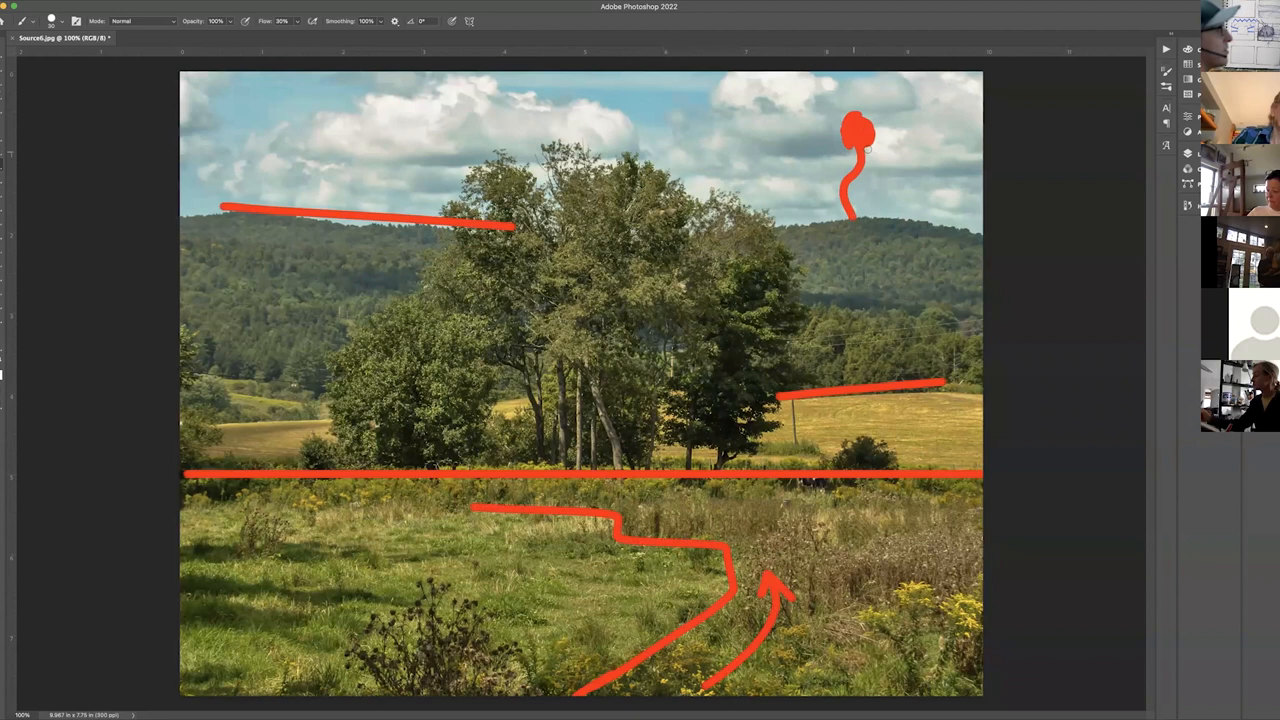